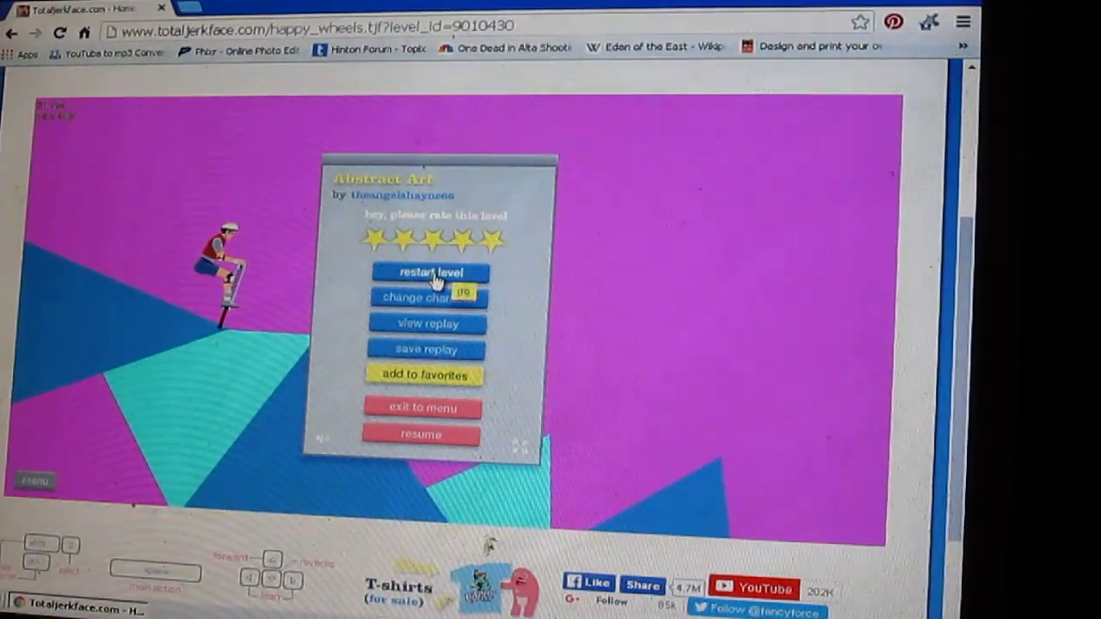
Pause the Abstract Art run and restart the level with Pogo Guy at the start
click(420, 434)
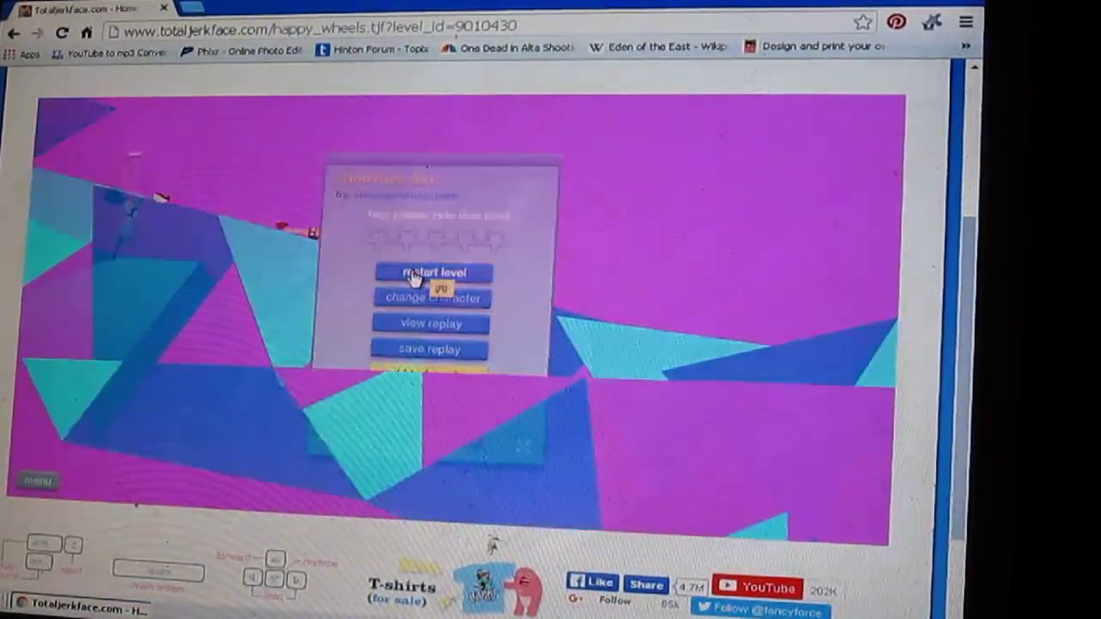
click(432, 272)
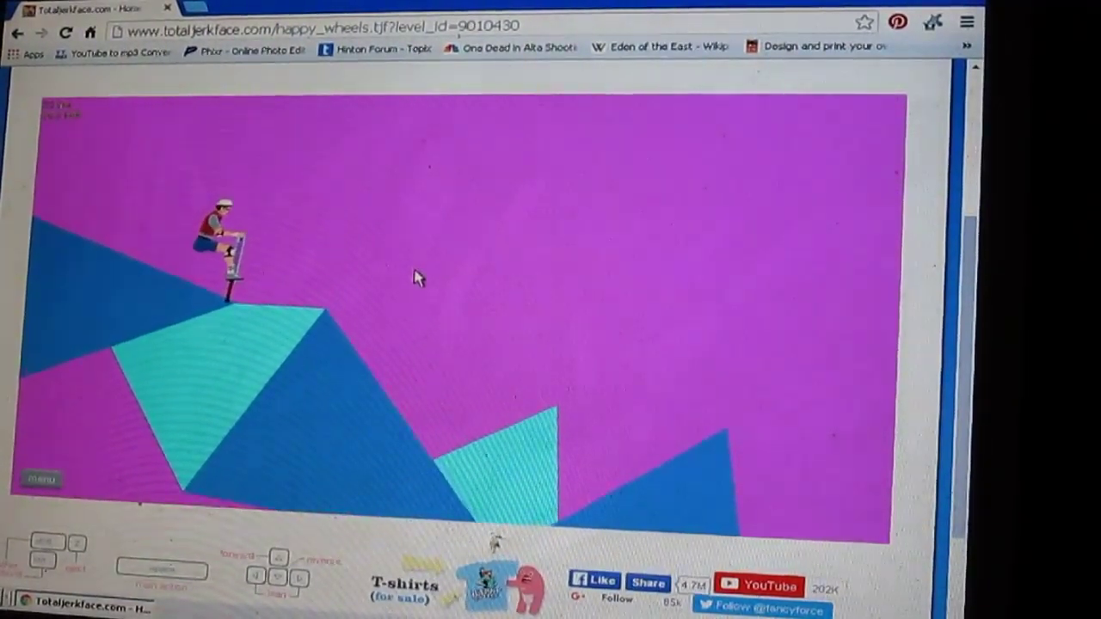